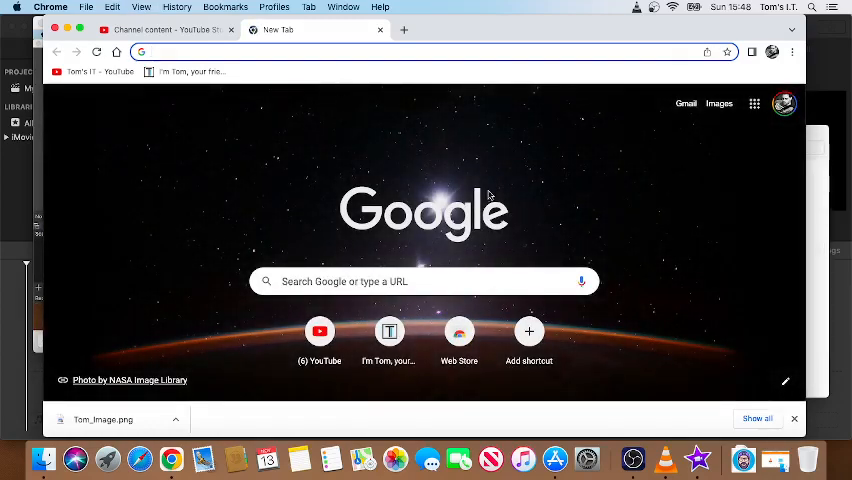
pyautogui.moveTo(700, 417)
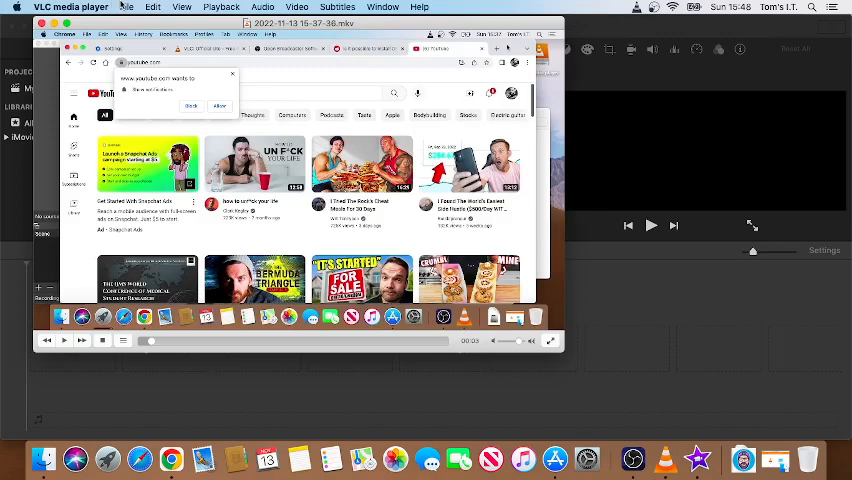
pyautogui.moveTo(48, 459)
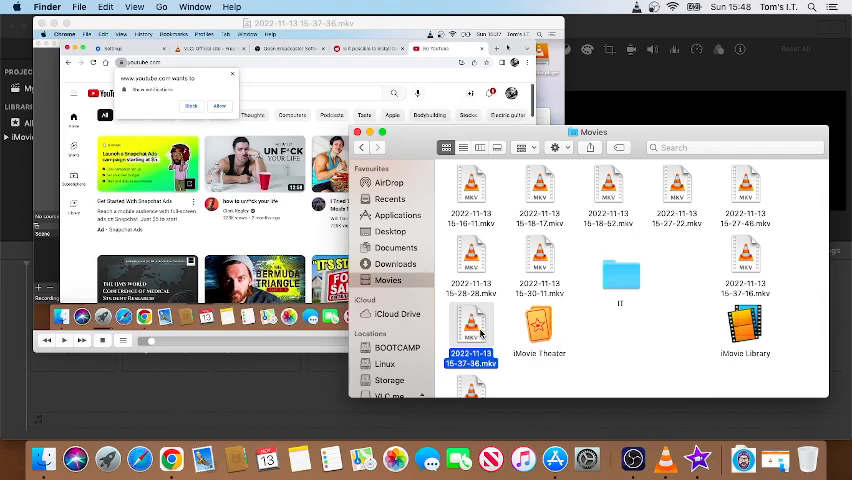
pyautogui.rightClick(471, 325)
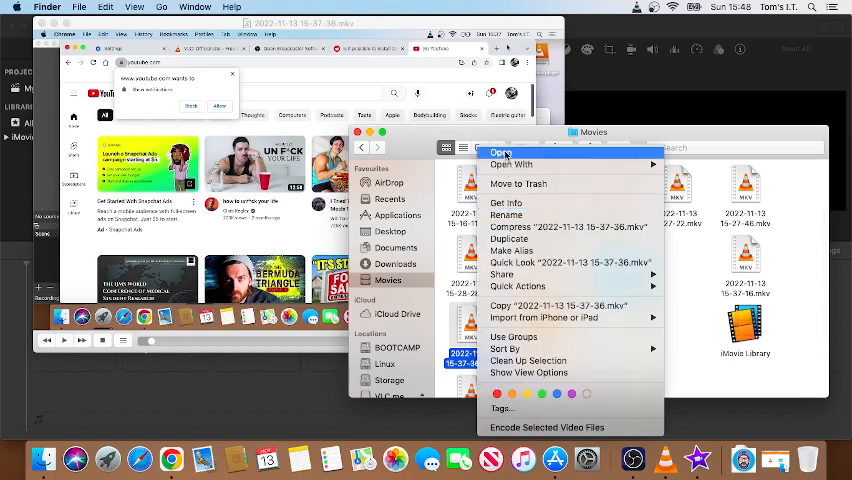
pyautogui.click(500, 152)
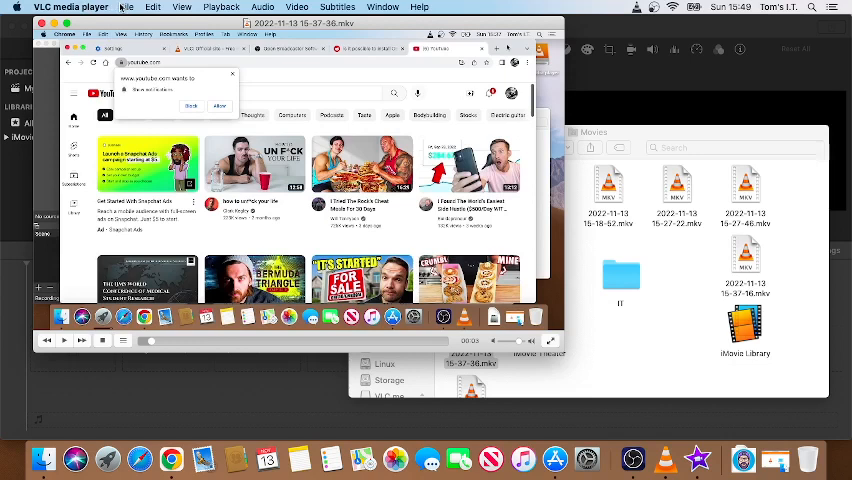
# Open VLC's Convert / Stream window and move it aside.
pyautogui.click(125, 7)
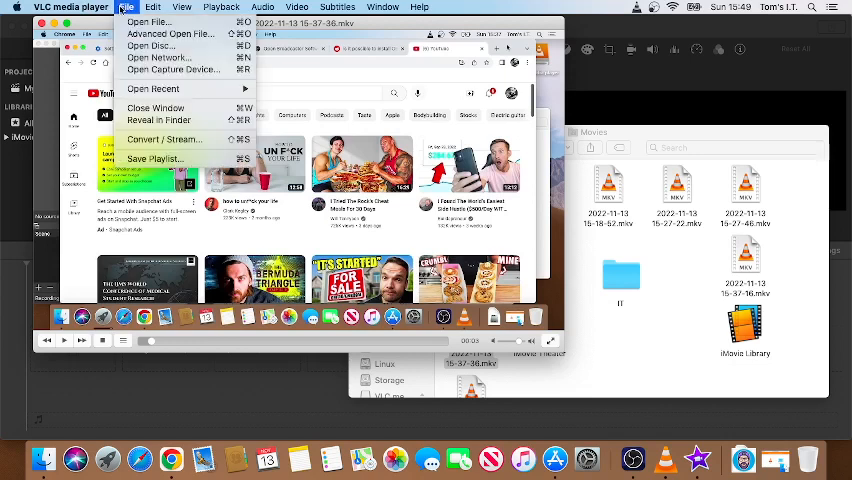
pyautogui.moveTo(163, 139)
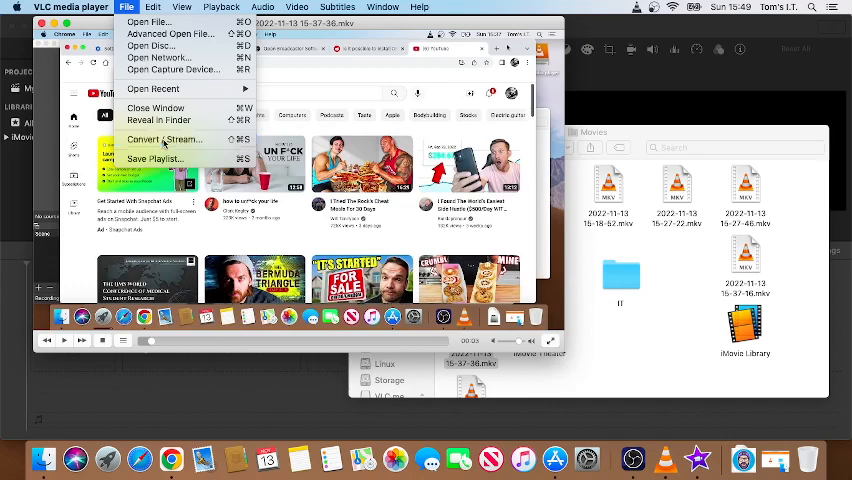
pyautogui.click(164, 139)
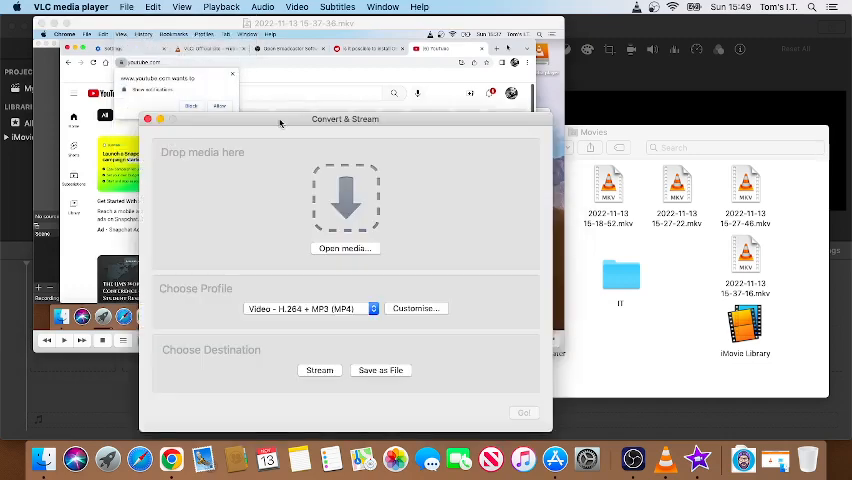
pyautogui.moveTo(344, 119); pyautogui.dragTo(275, 48)
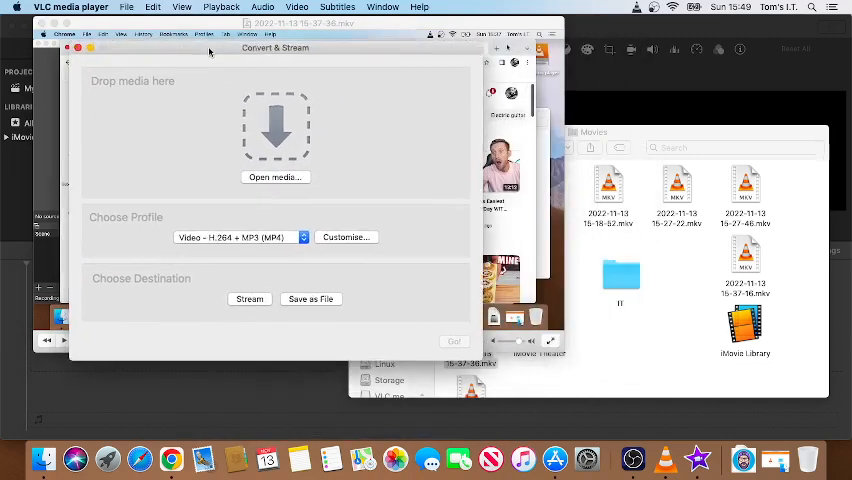
pyautogui.click(470, 355)
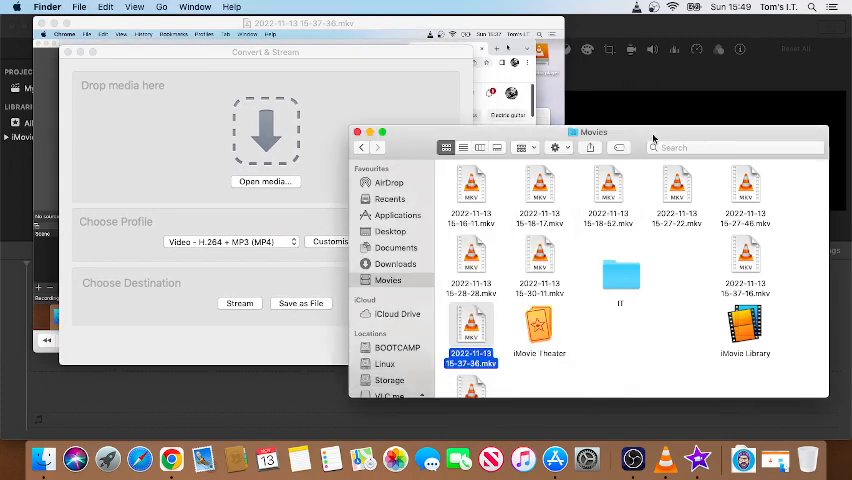
pyautogui.scroll(-3)
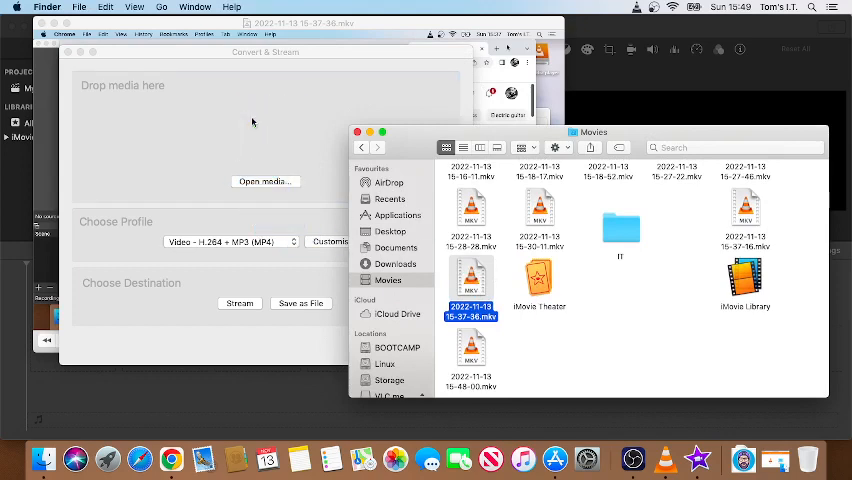
pyautogui.moveTo(471, 285); pyautogui.dragTo(265, 125)
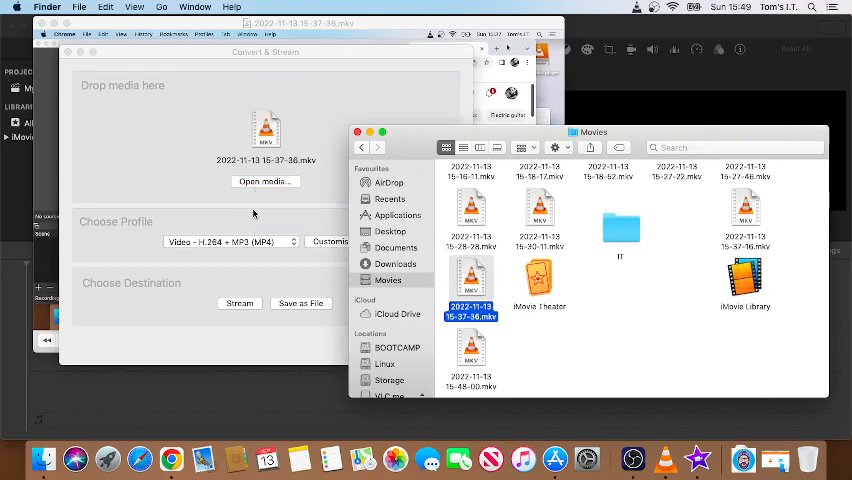
pyautogui.click(230, 241)
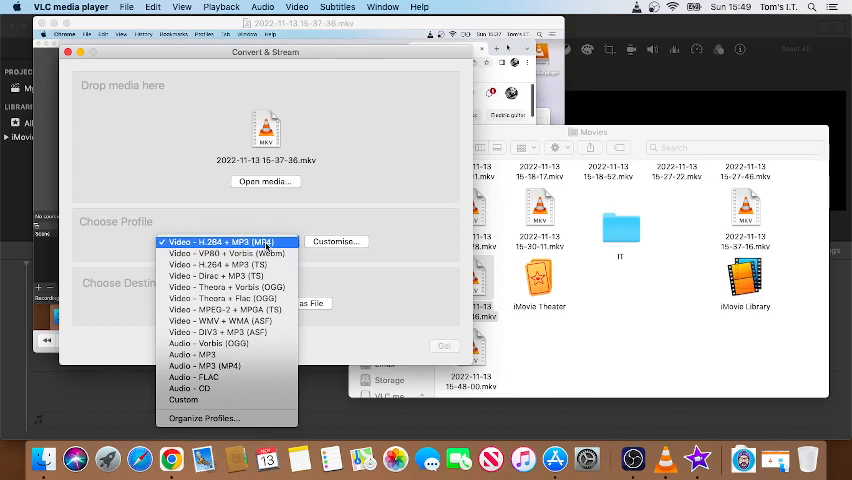
# Customise the Video - H.264 + MP3 (MP4) profile to keep the original video track.
pyautogui.click(227, 241)
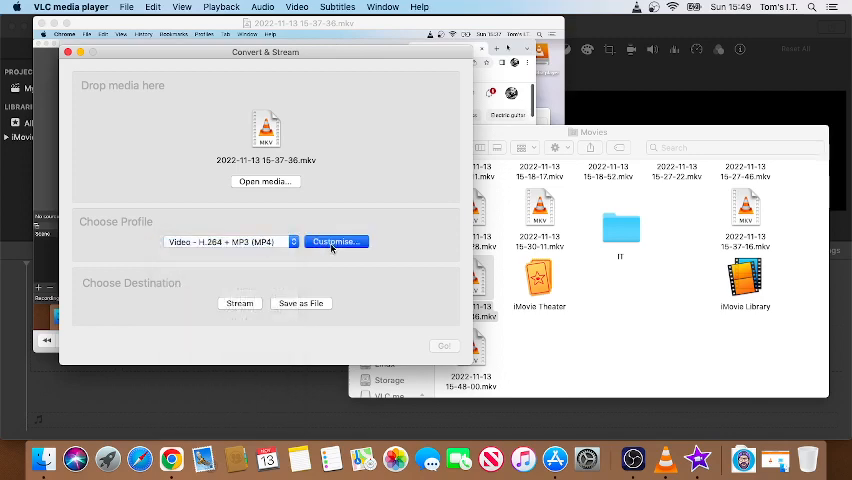
pyautogui.click(336, 241)
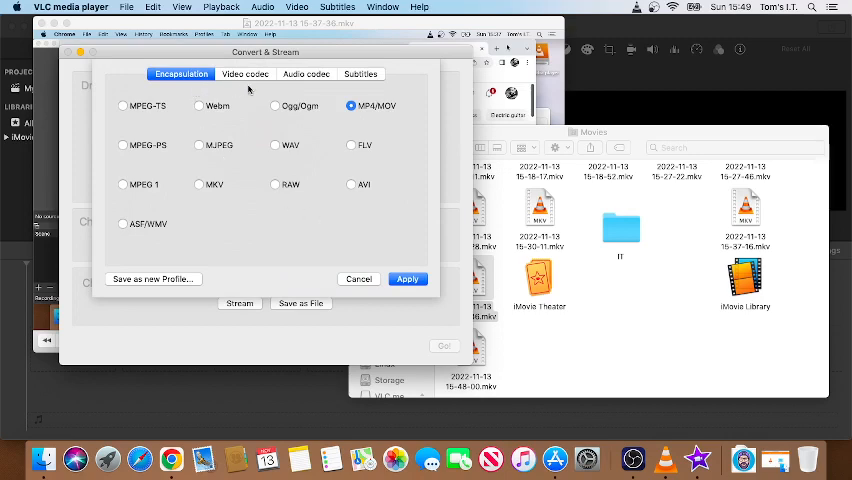
pyautogui.click(245, 73)
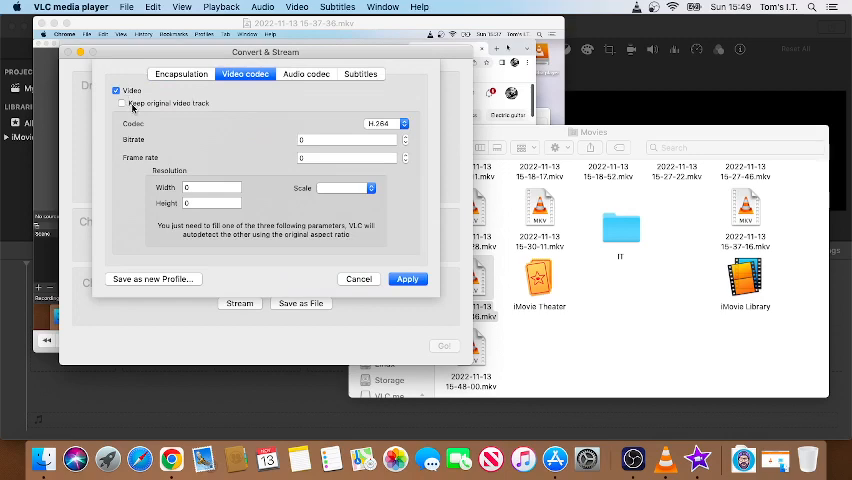
pyautogui.click(122, 104)
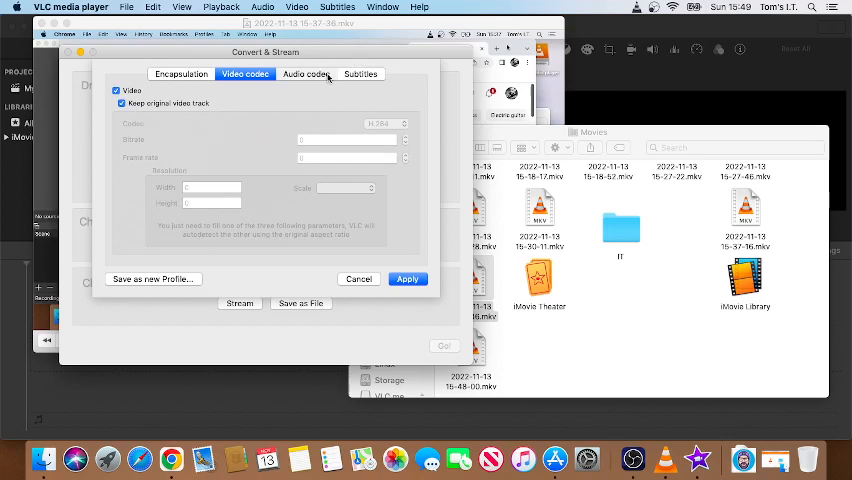
# Review the audio and subtitle settings, then apply MP4/MOV encapsulation.
pyautogui.click(306, 73)
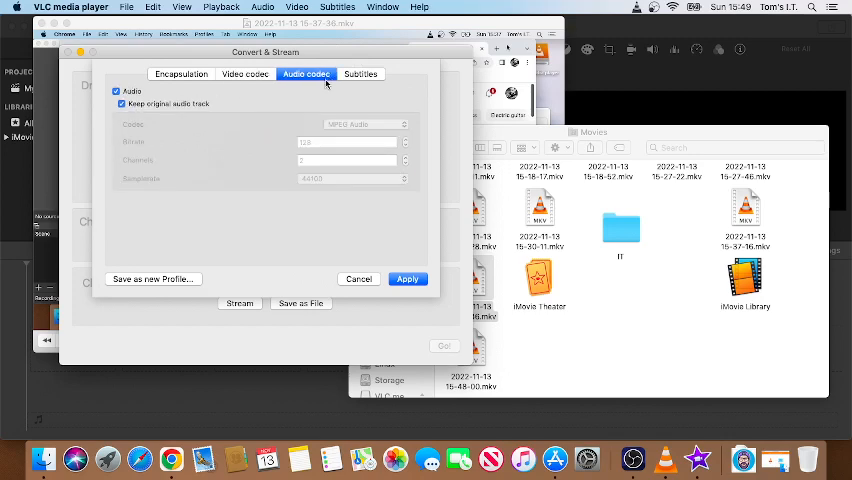
pyautogui.click(360, 74)
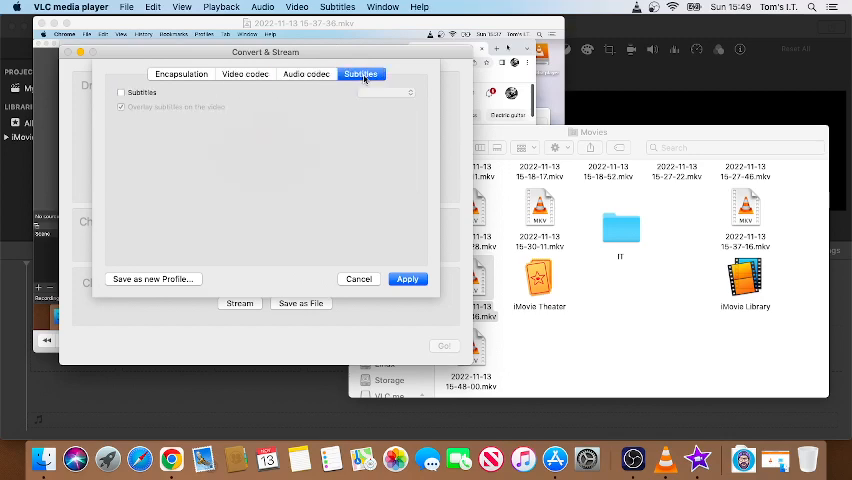
pyautogui.click(181, 74)
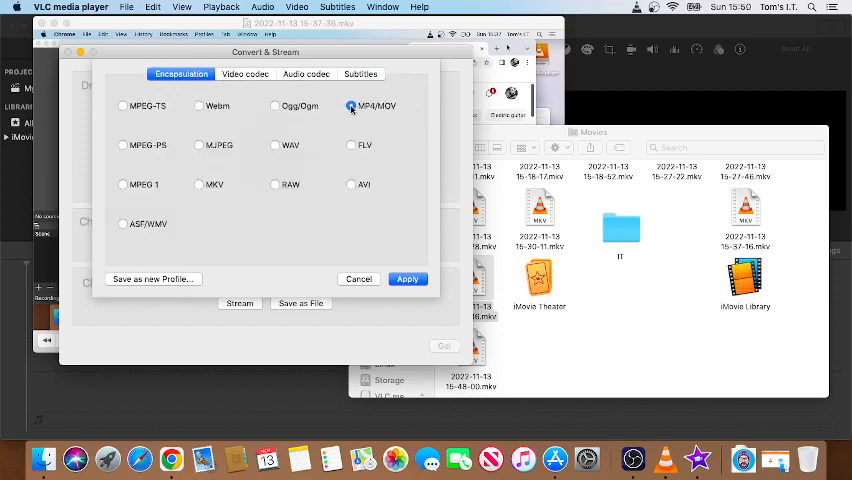
pyautogui.click(407, 279)
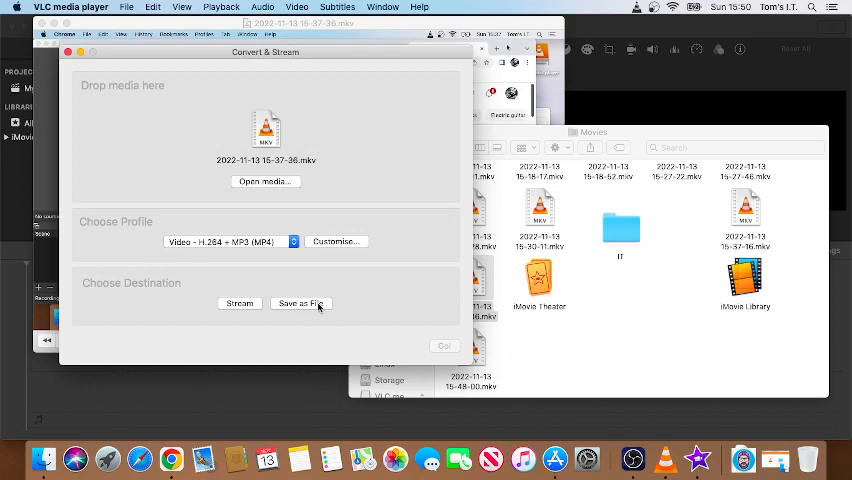
# Save the conversion as a file named 'Converted' in Movies.
pyautogui.click(300, 303)
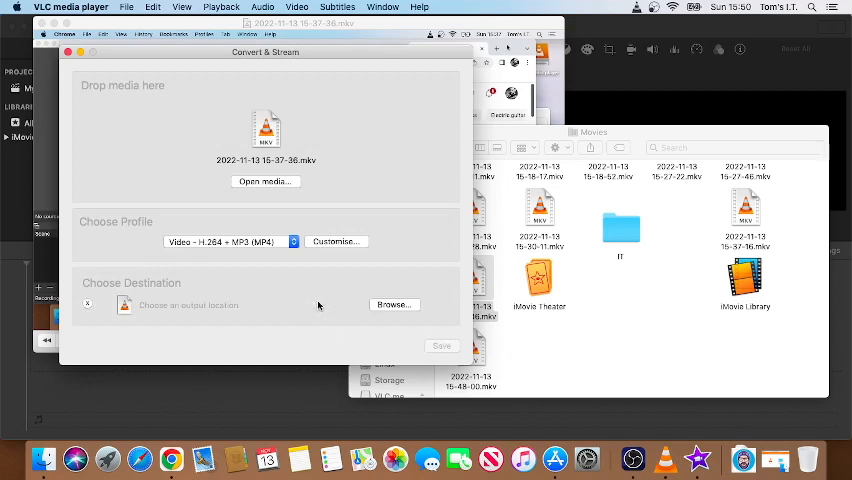
pyautogui.click(393, 304)
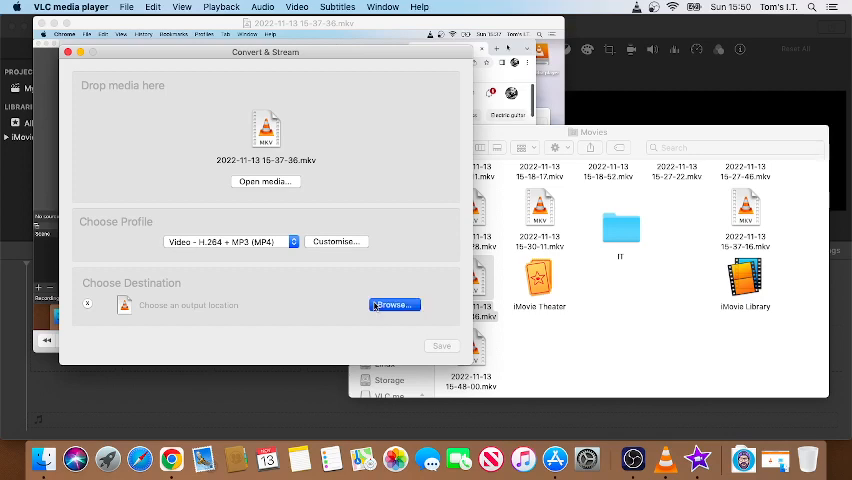
pyautogui.click(393, 304)
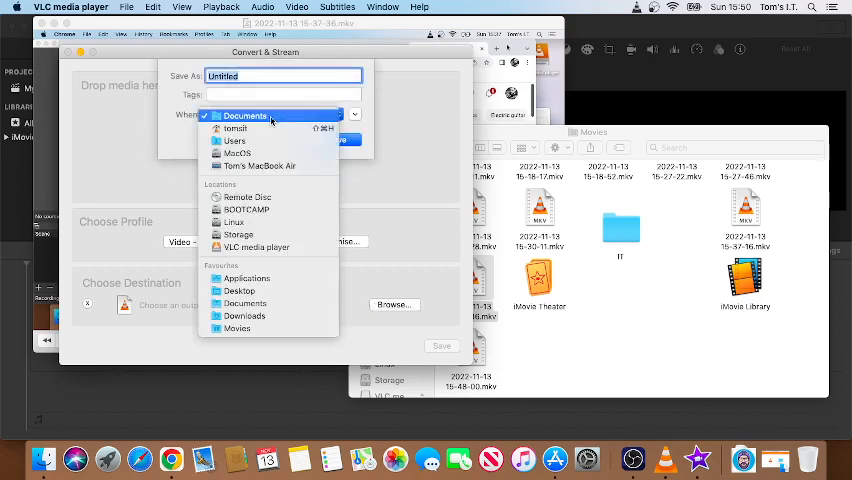
pyautogui.moveTo(235, 128)
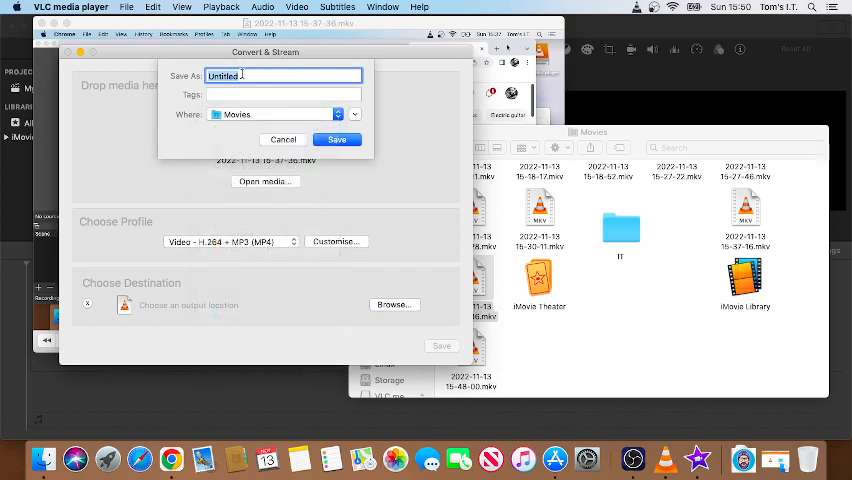
pyautogui.write('Converted')
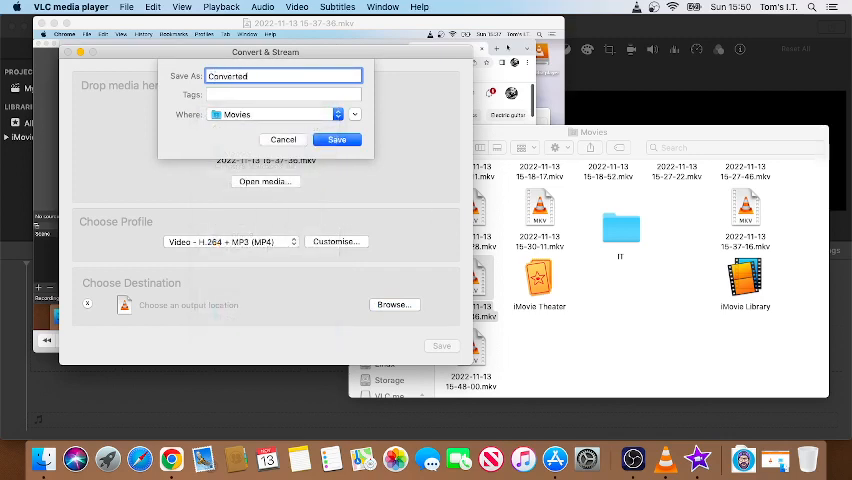
pyautogui.click(337, 139)
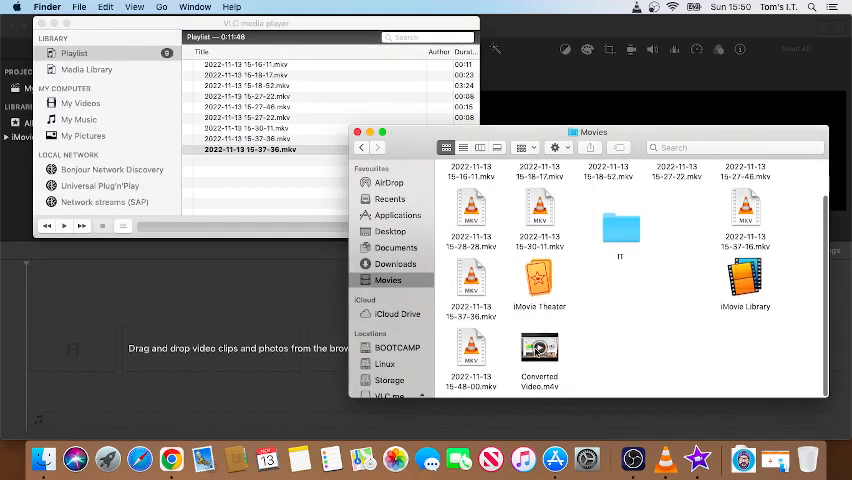
# Select Converted Video.m4v in Movies, deselect it, and switch to iMovie.
pyautogui.click(614, 310)
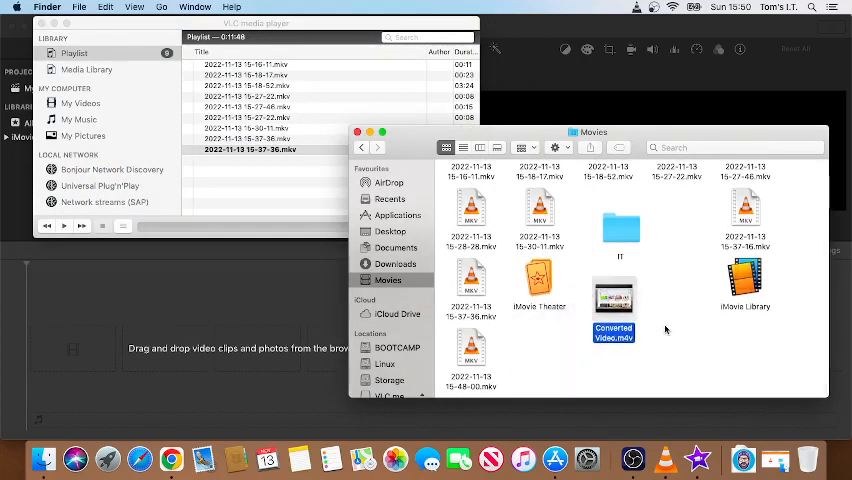
pyautogui.click(665, 330)
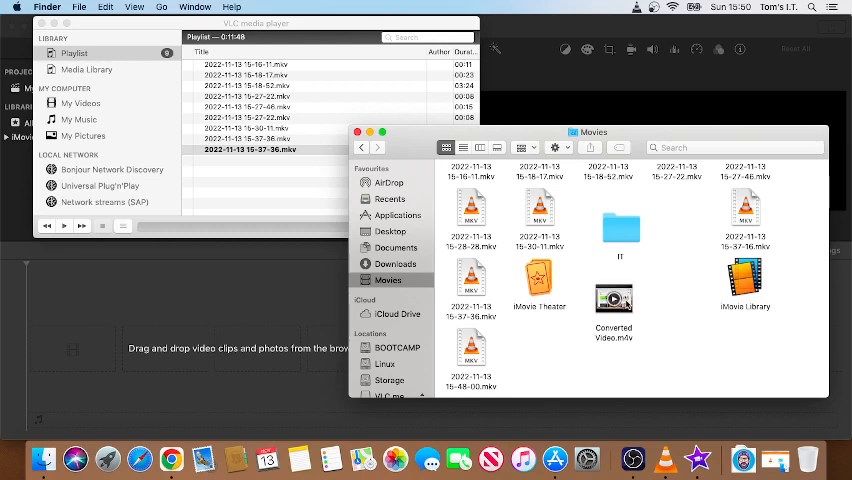
pyautogui.click(613, 300)
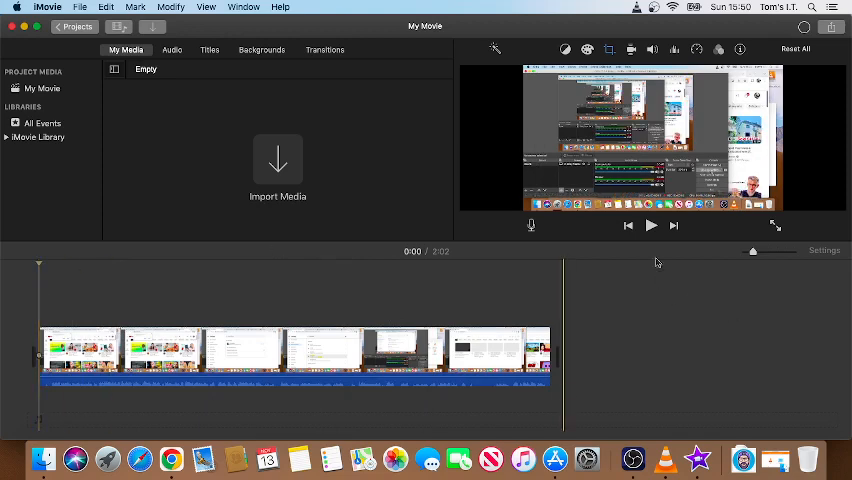
# Play the 2:02 clip in the iMovie viewer, then pause it.
pyautogui.click(651, 225)
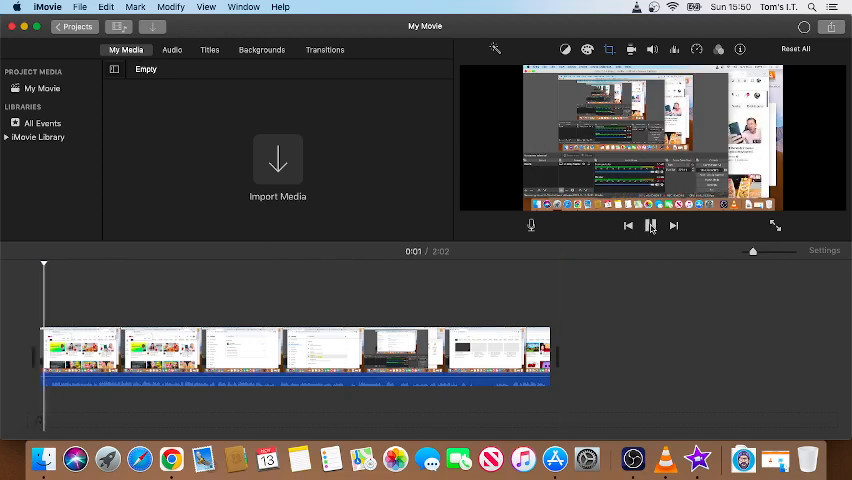
pyautogui.click(650, 225)
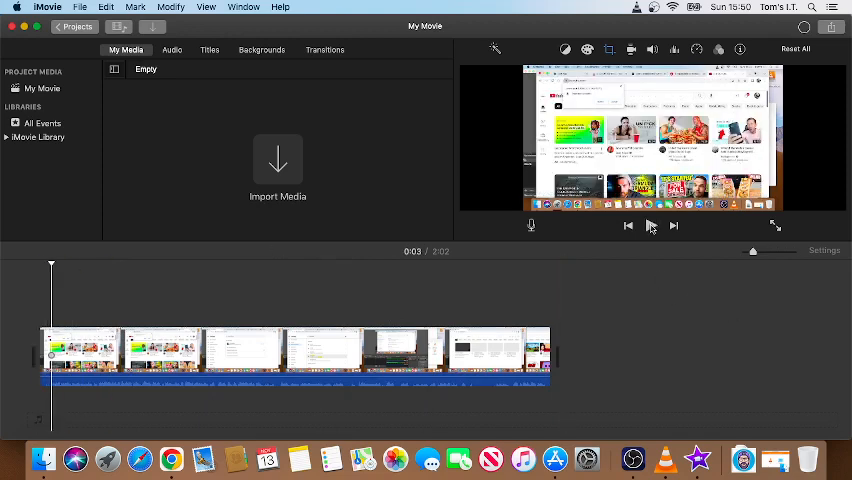